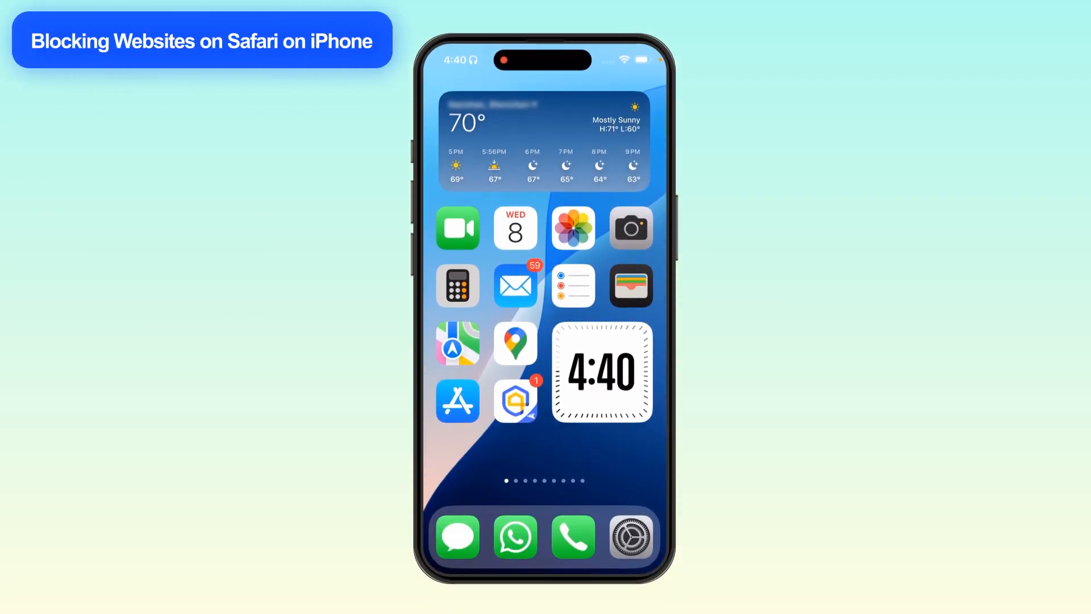
Go to Screen Time's Content & Privacy Restrictions in iOS Settings
left_click(630, 536)
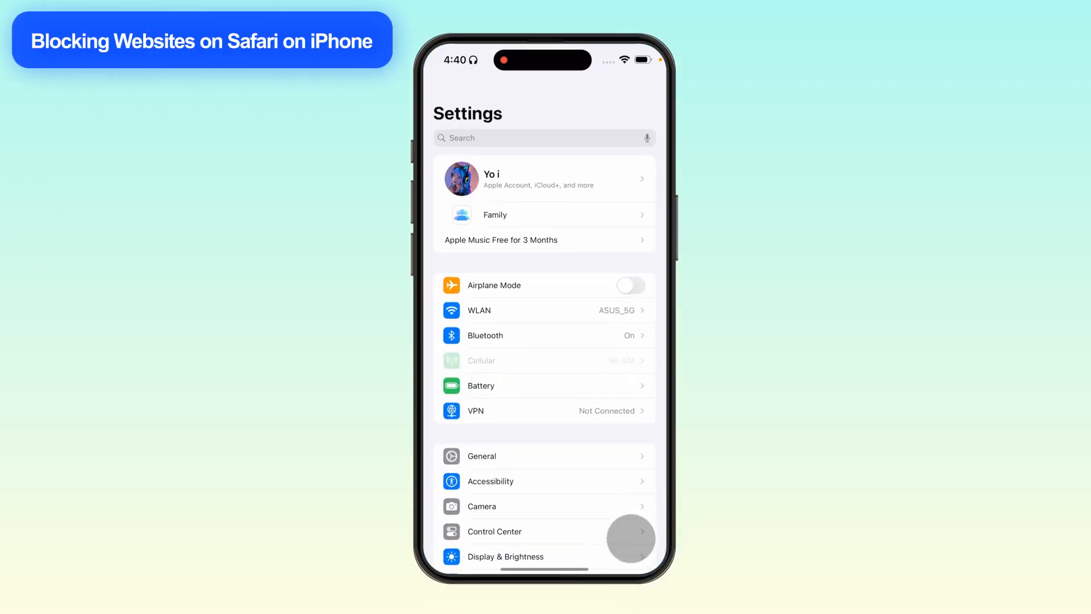
scroll("down", 3)
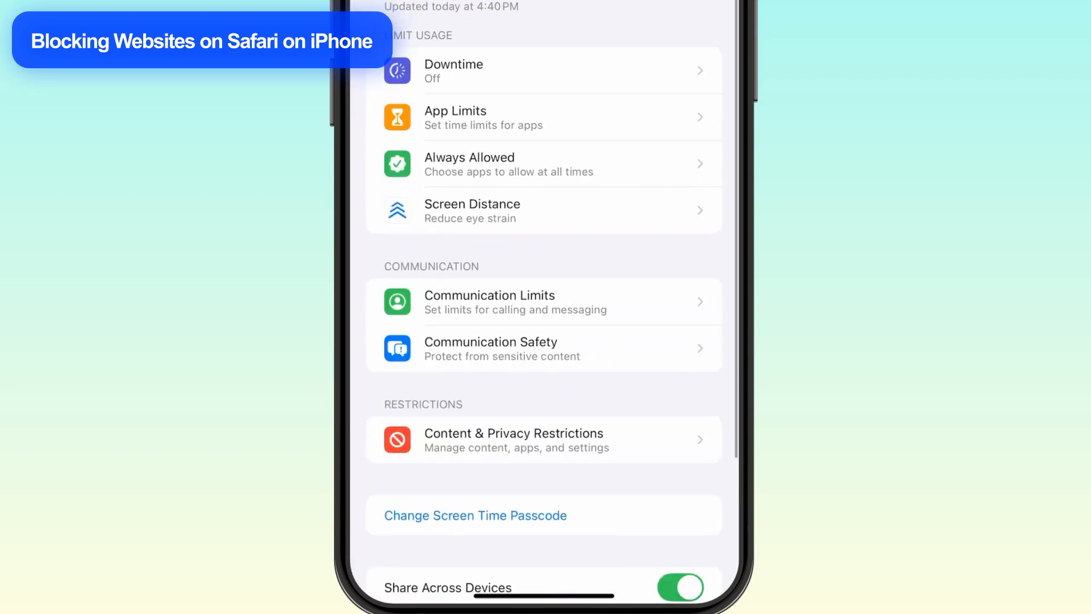
left_click(514, 433)
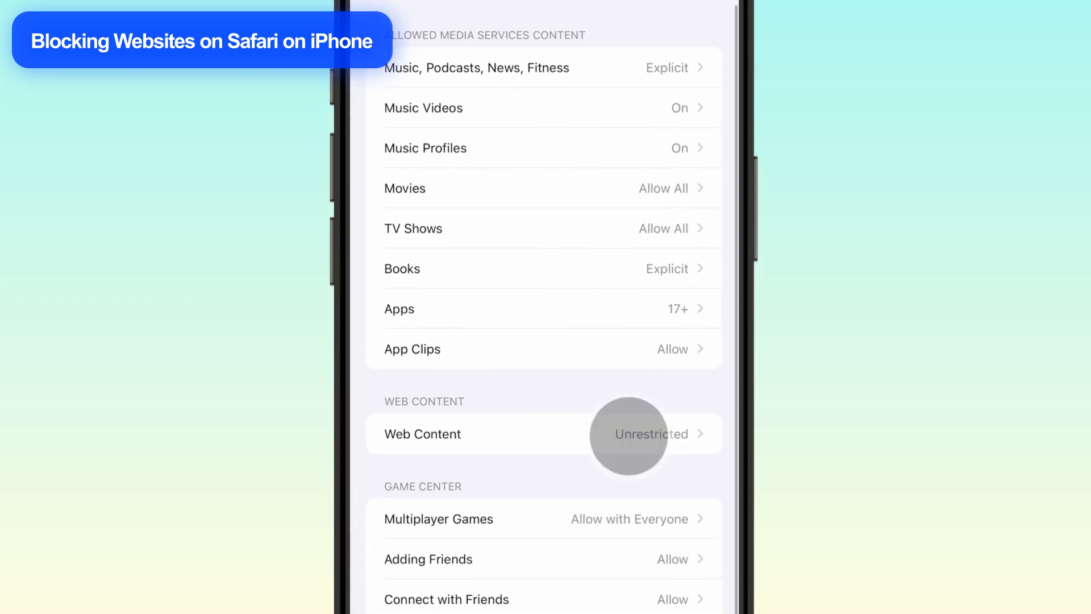
Set Web Content to Limit Adult Websites and add a .com site to Never Allow
left_click(423, 434)
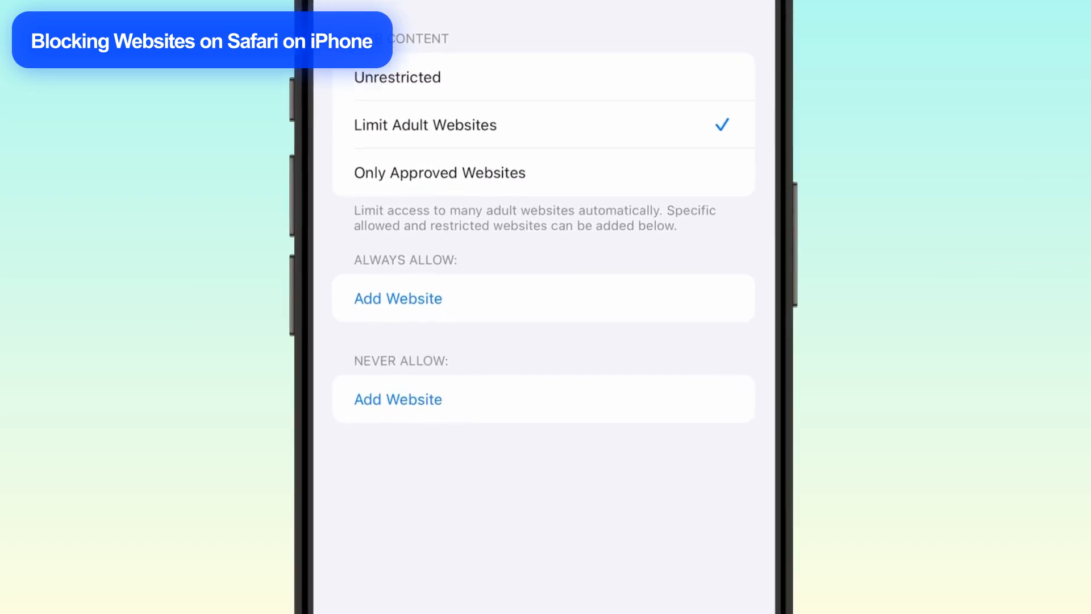
left_click(438, 399)
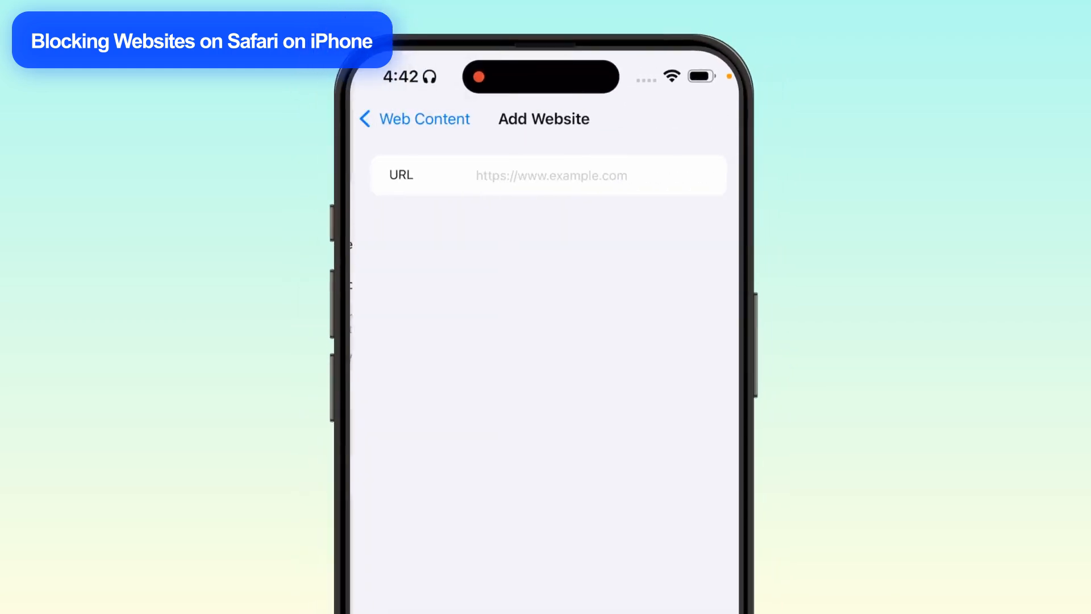
type("po")
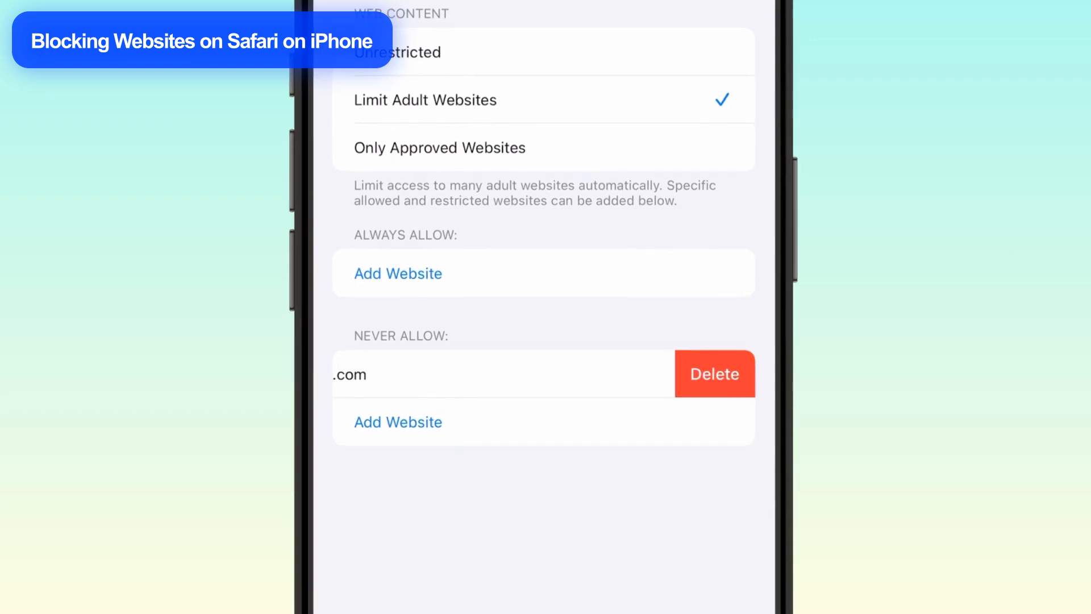
left_click(713, 374)
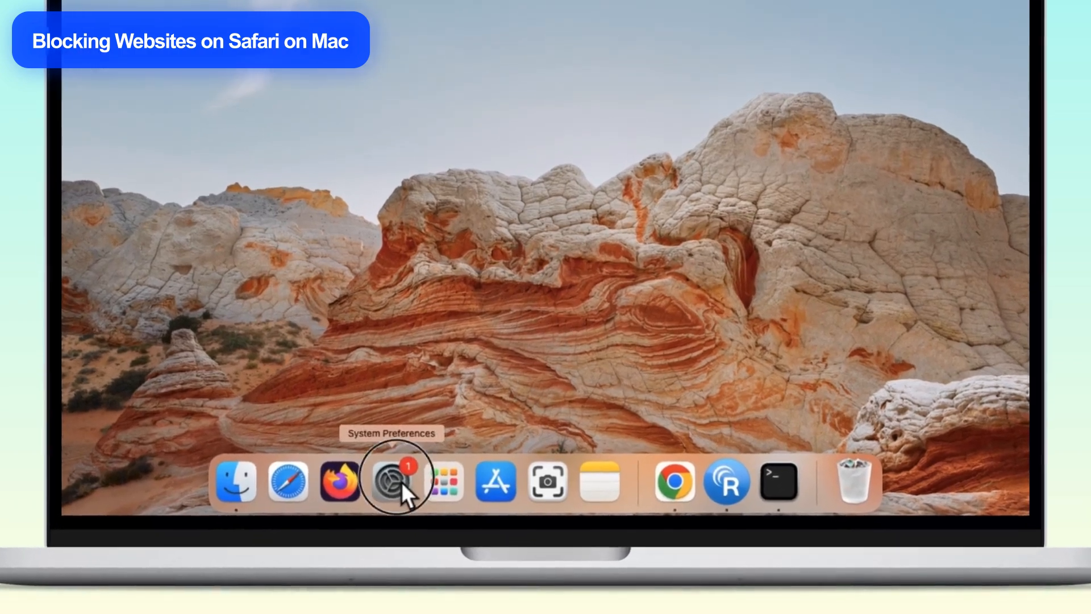
Open Content & Privacy under Screen Time in the Mac's System Preferences
left_click(397, 480)
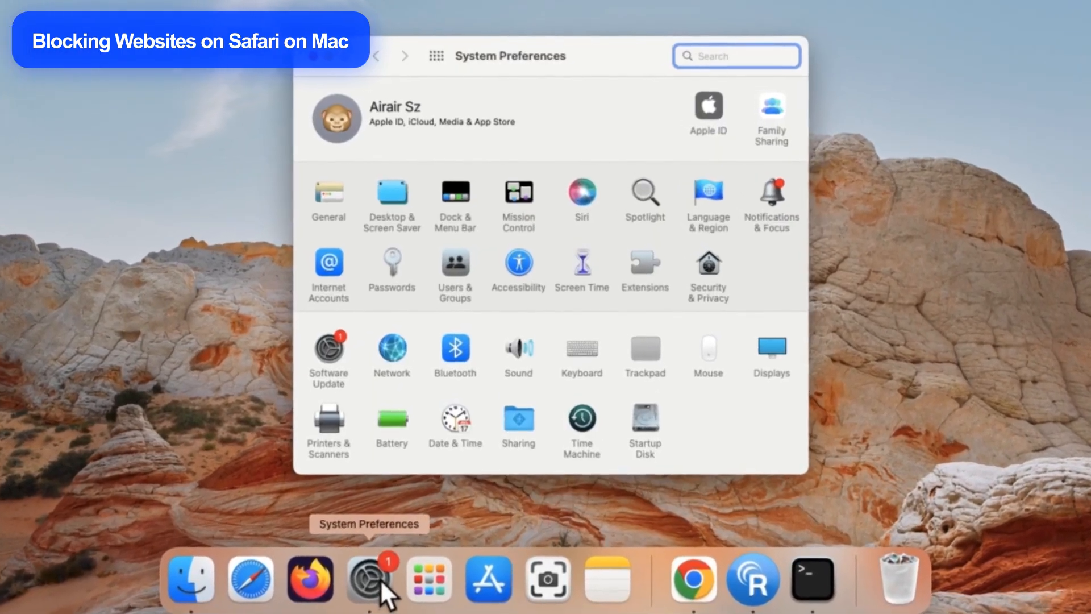
left_click(582, 270)
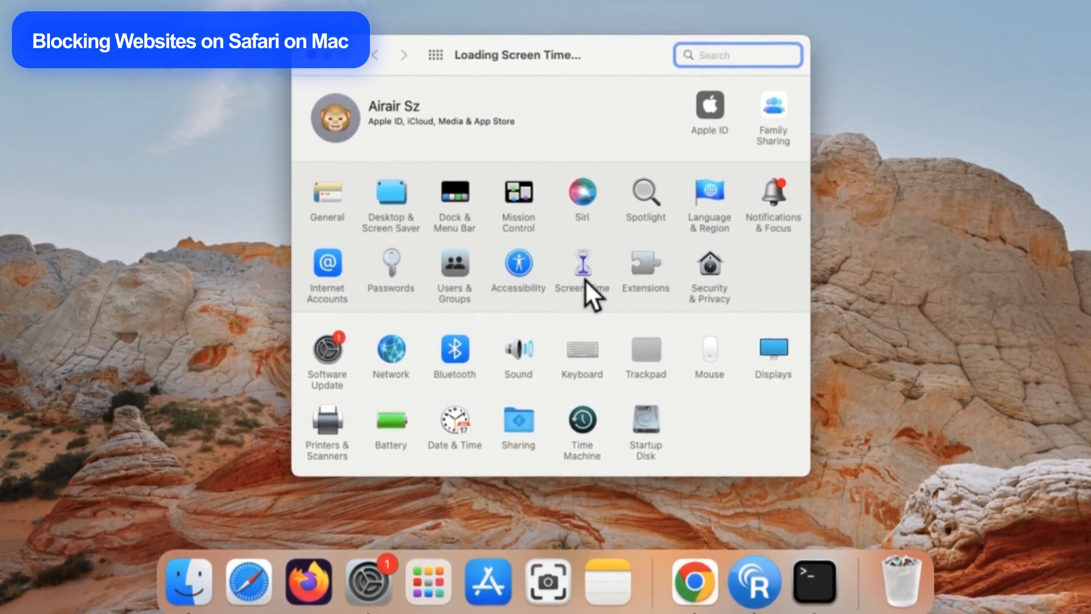
left_click(581, 269)
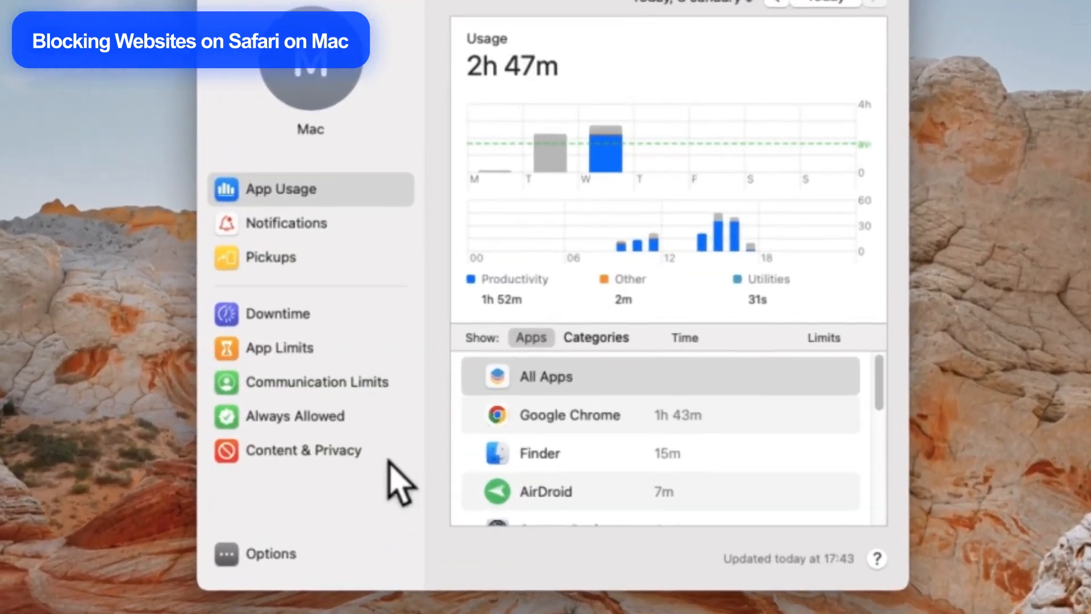
left_click(303, 450)
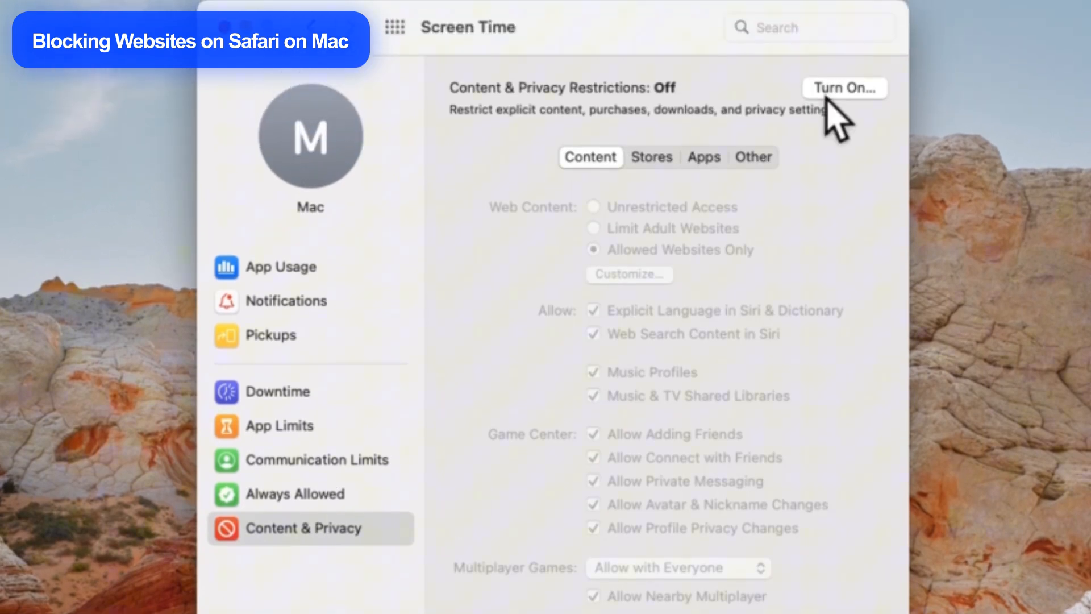
Turn on restrictions, choose Limit Adult Websites, and bring up the Customize list
left_click(844, 87)
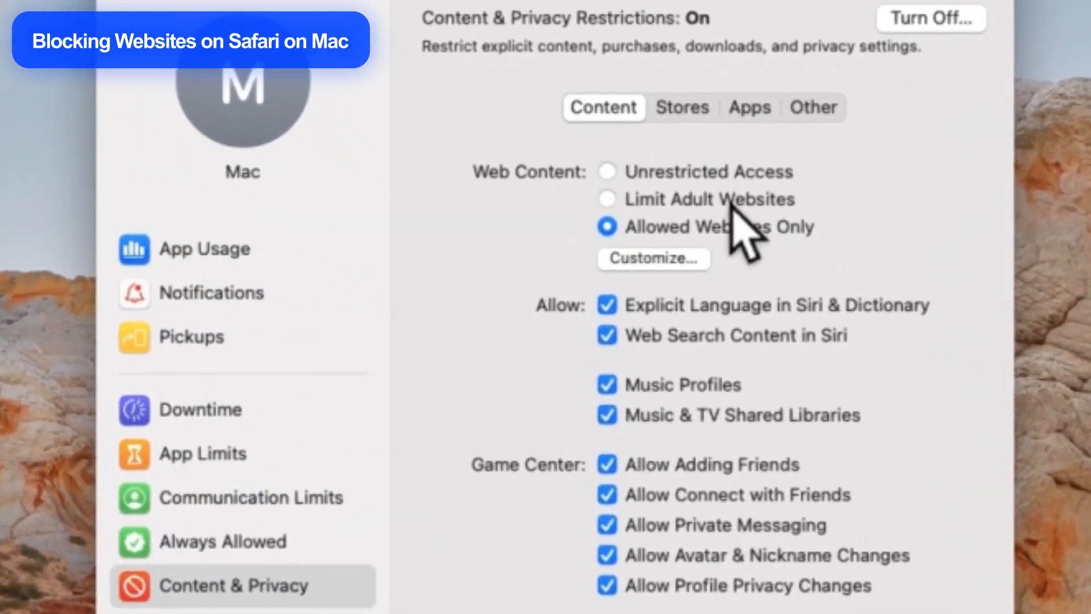
left_click(607, 199)
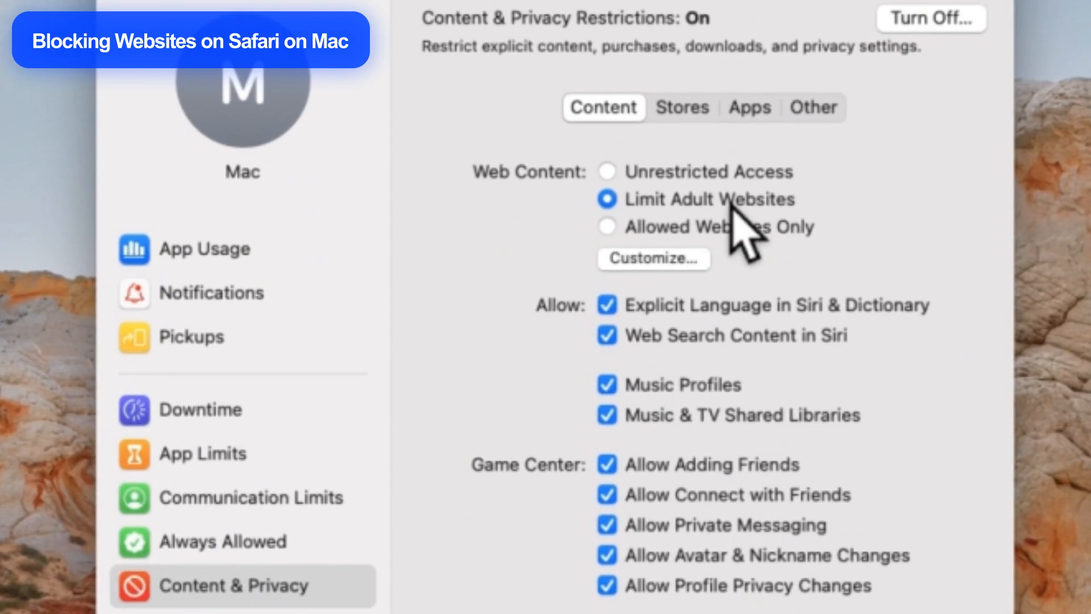
left_click(652, 257)
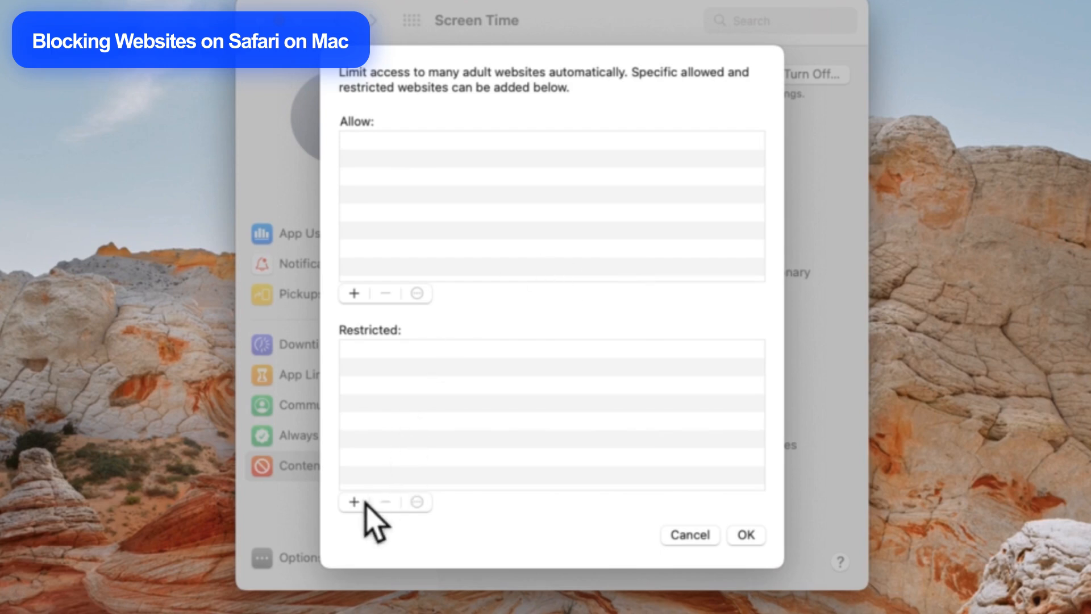
type("https://www.pornh")
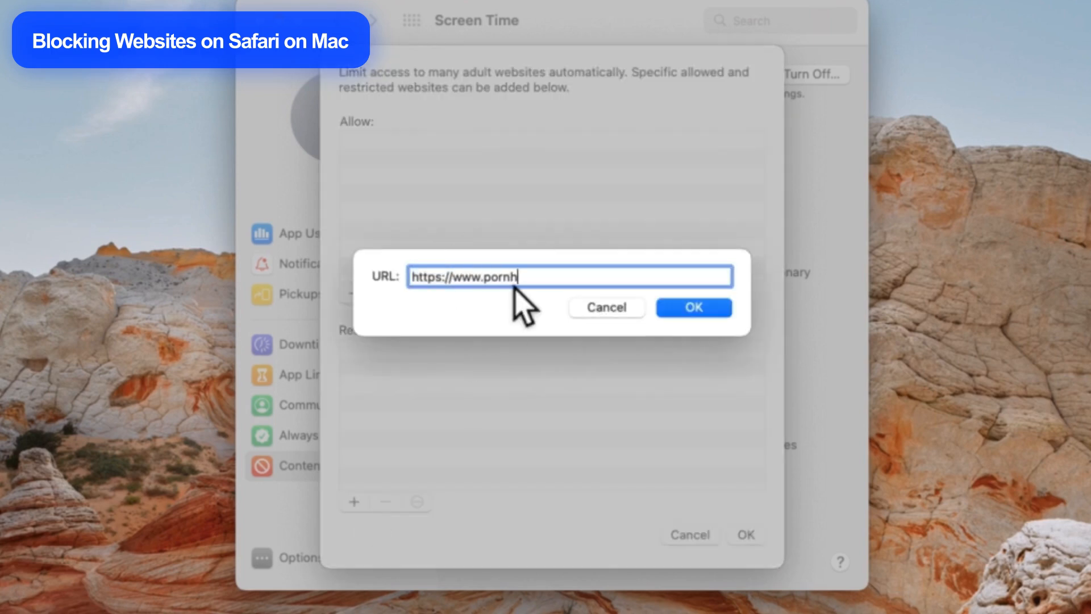
left_click(692, 307)
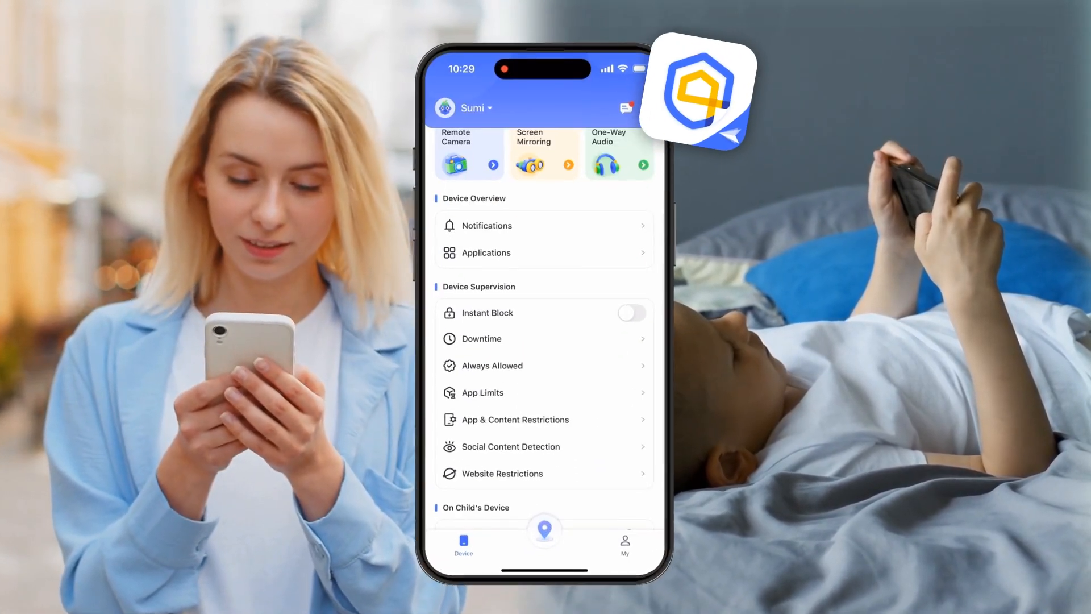
Open Website Restrictions from the child device's Device Supervision menu
left_click(502, 473)
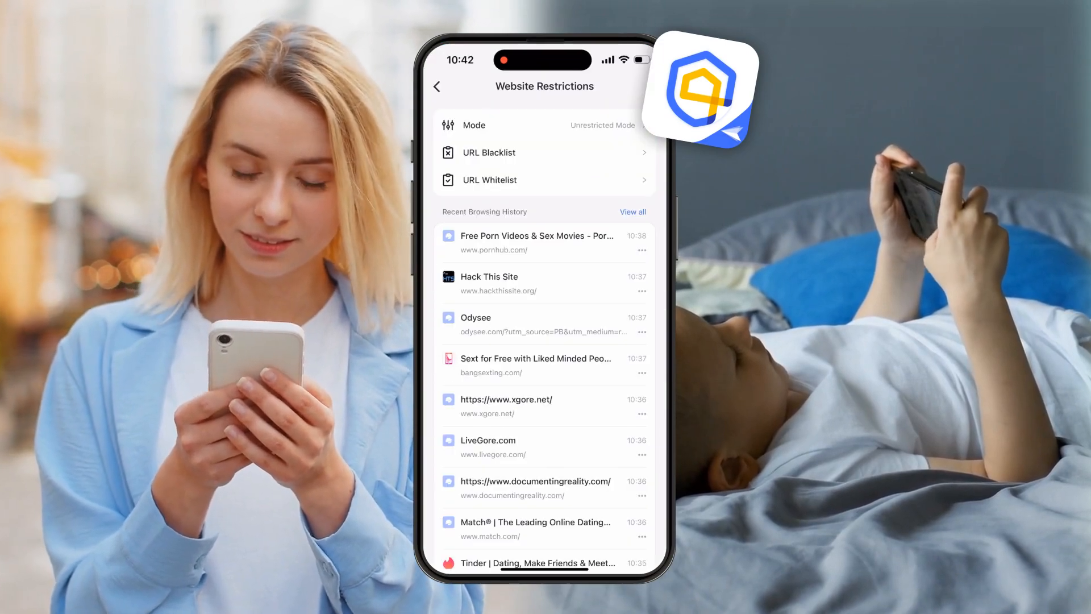
left_click(632, 211)
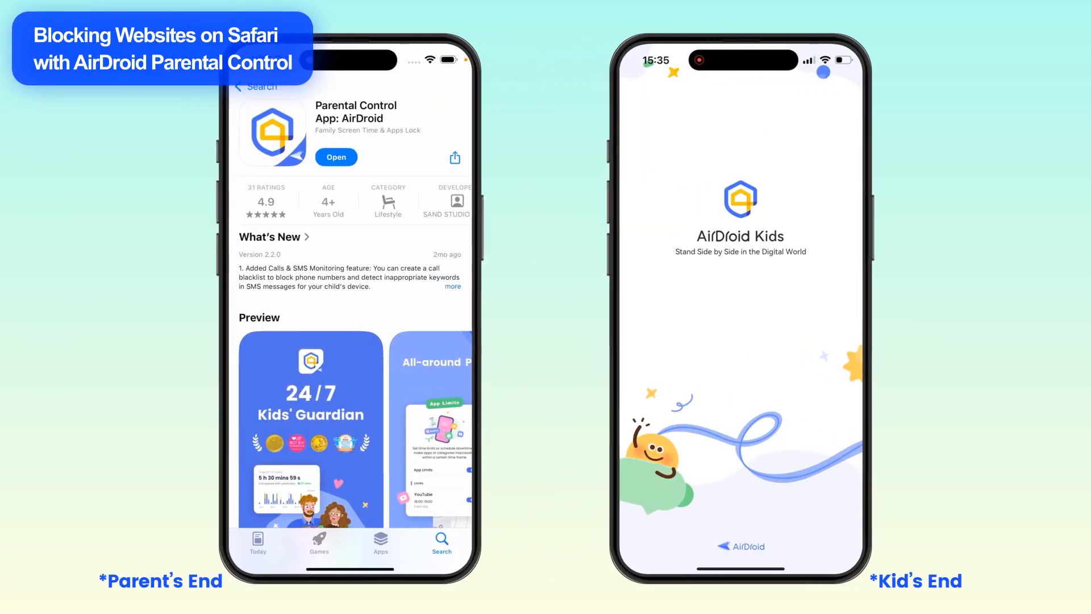
Launch AirDroid Parental Control and agree to the Supervise Child's Device terms
left_click(336, 156)
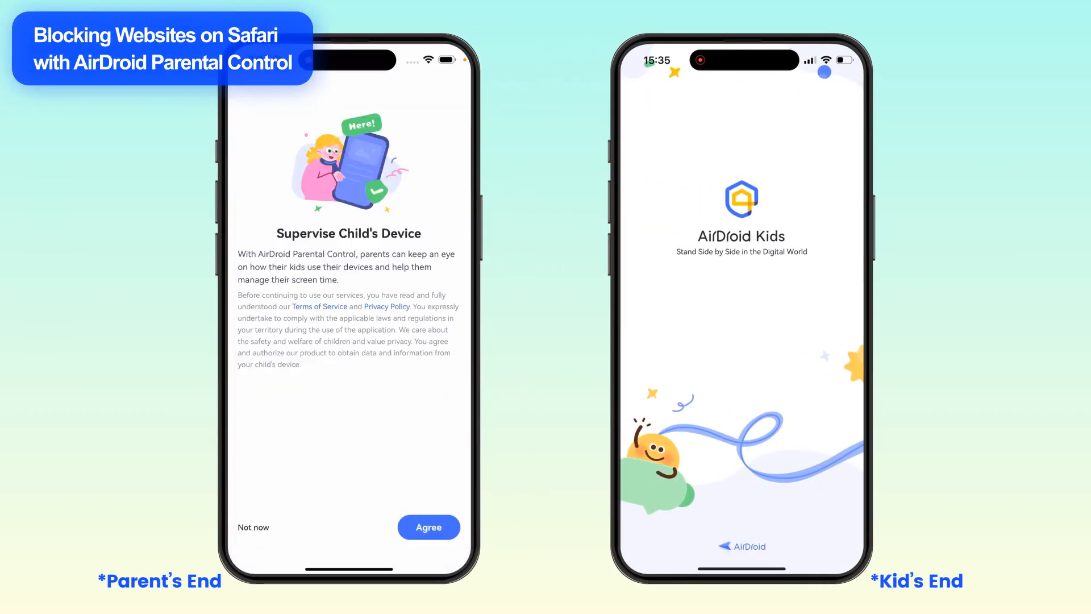
left_click(428, 527)
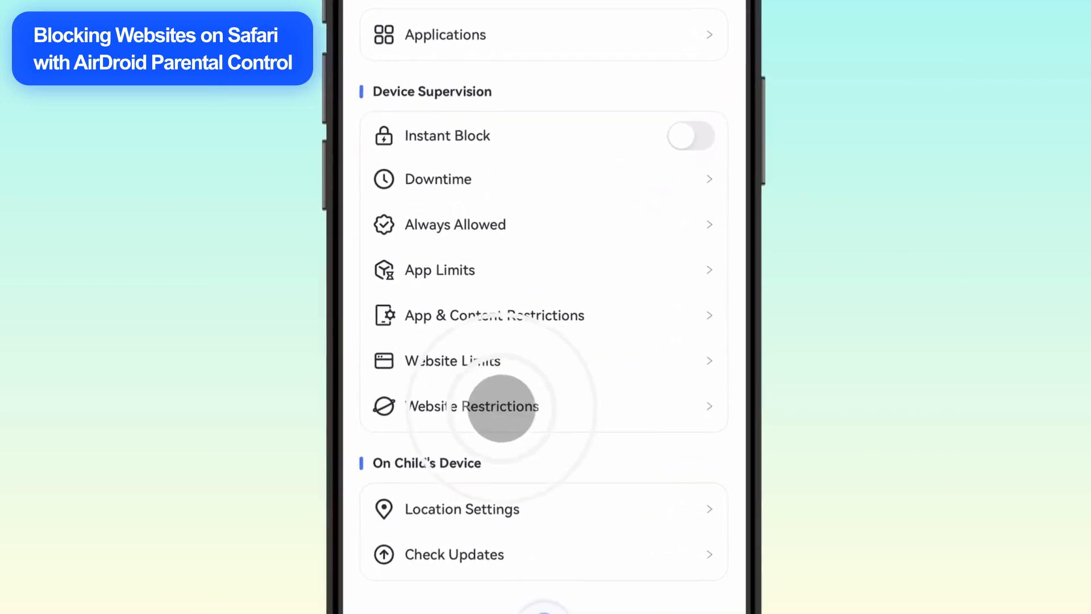
left_click(471, 406)
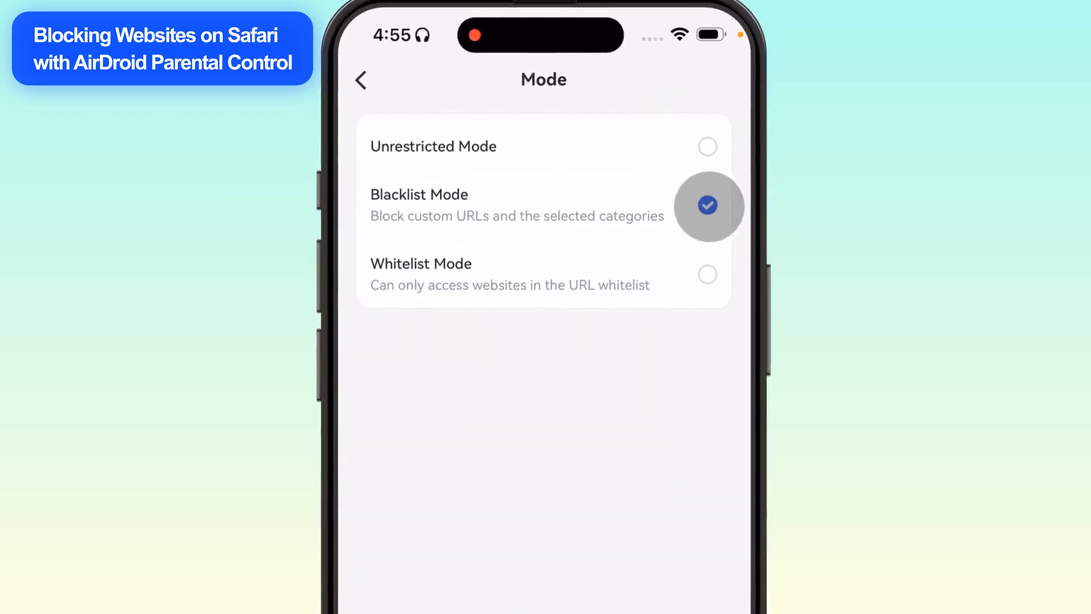
left_click(360, 79)
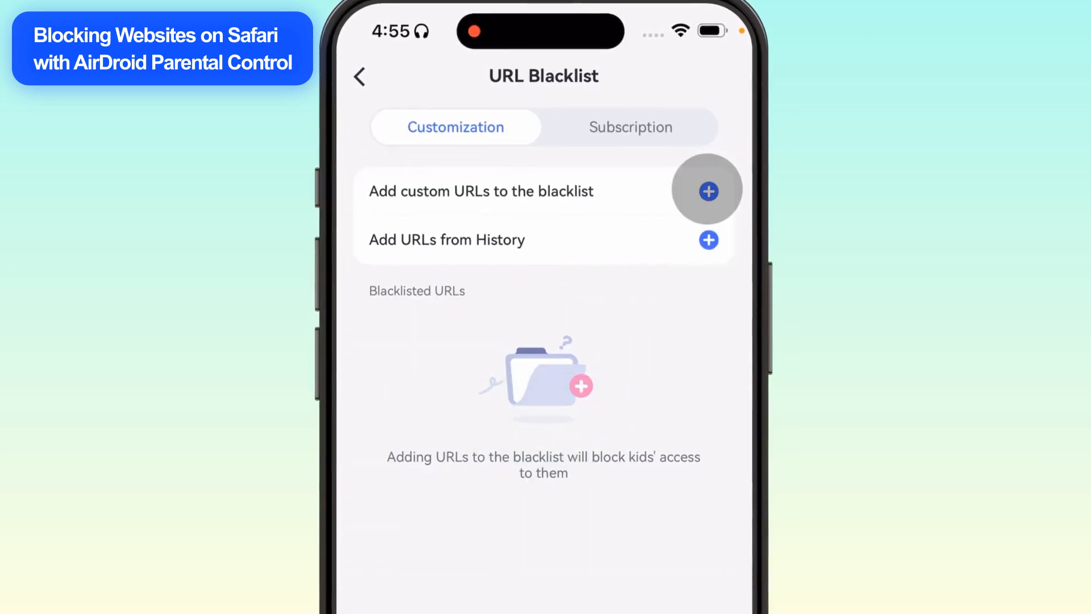
left_click(707, 191)
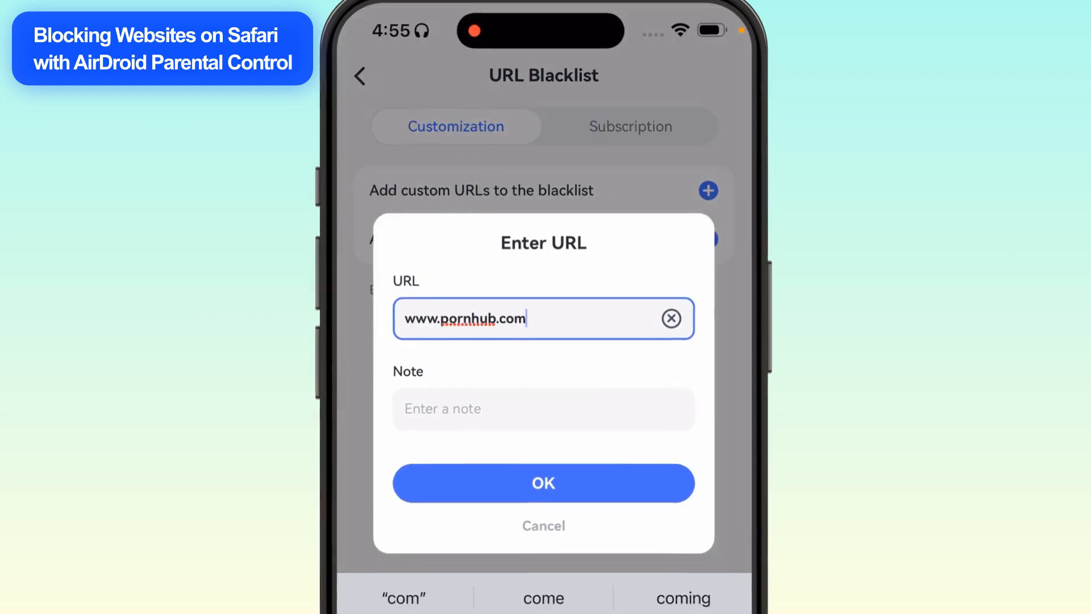
left_click(543, 482)
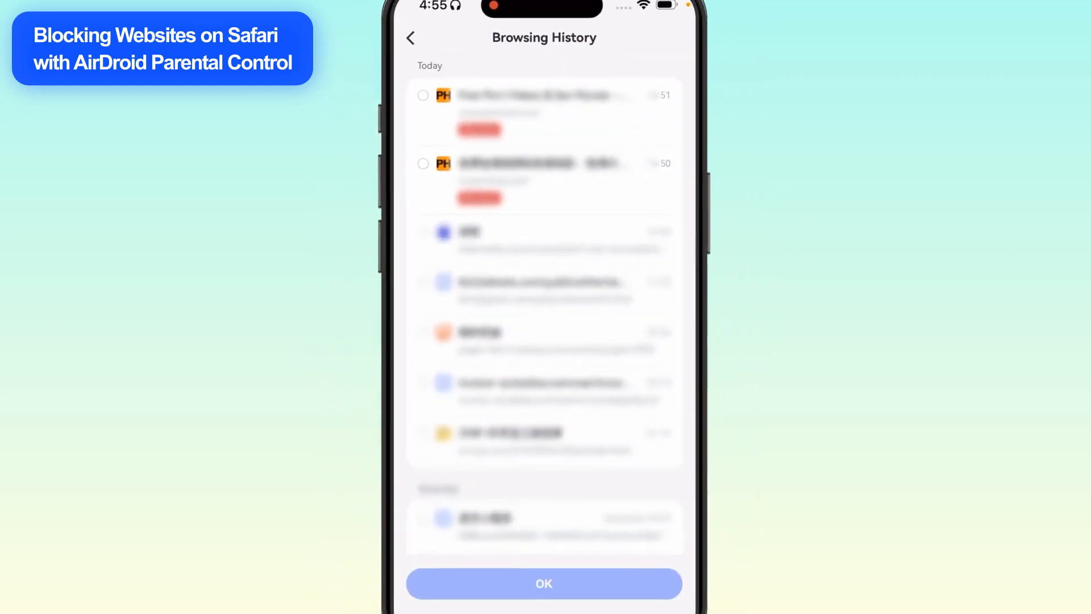
Blacklist the first site from the child's browsing history
left_click(422, 96)
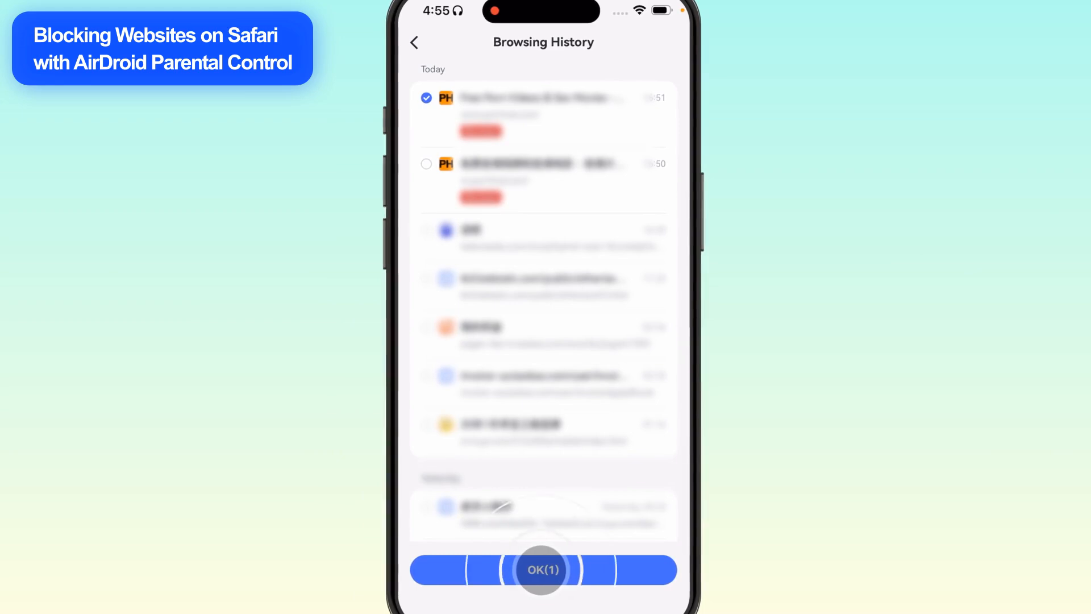
left_click(542, 569)
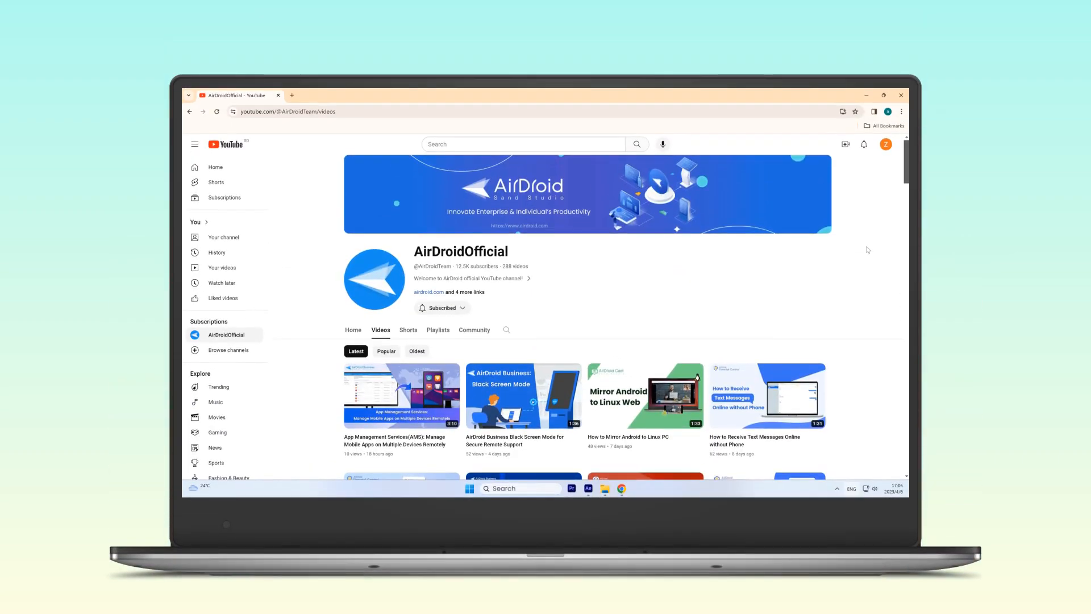
scroll("down", 3)
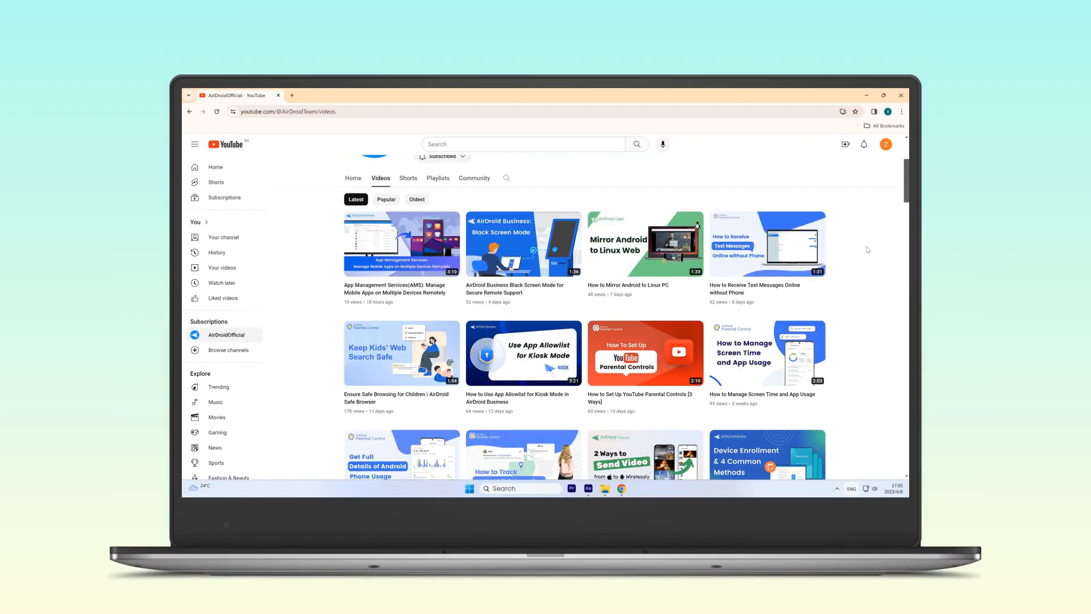